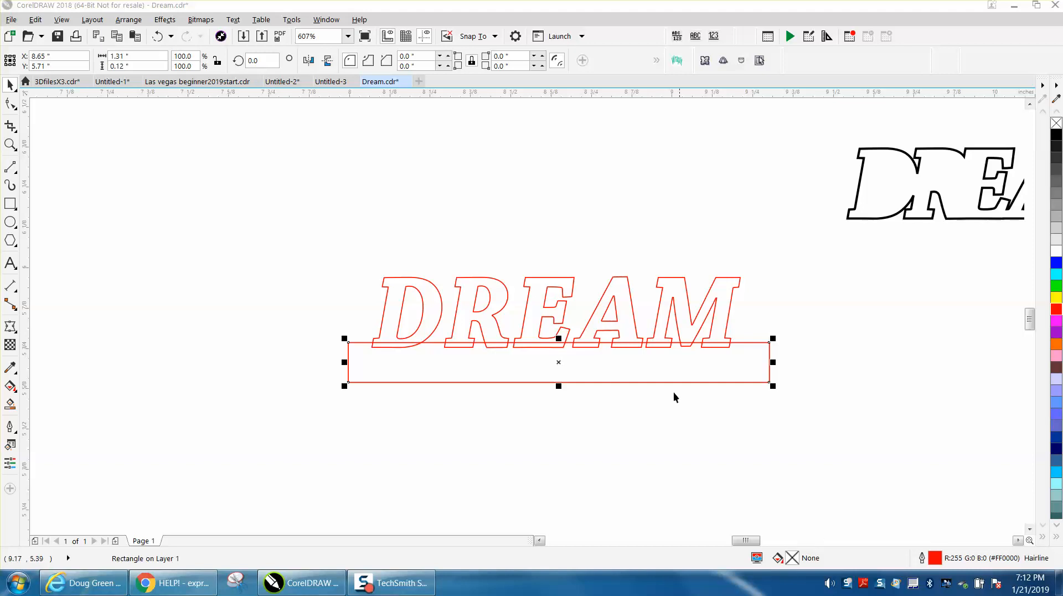
pyautogui.moveTo(567, 306)
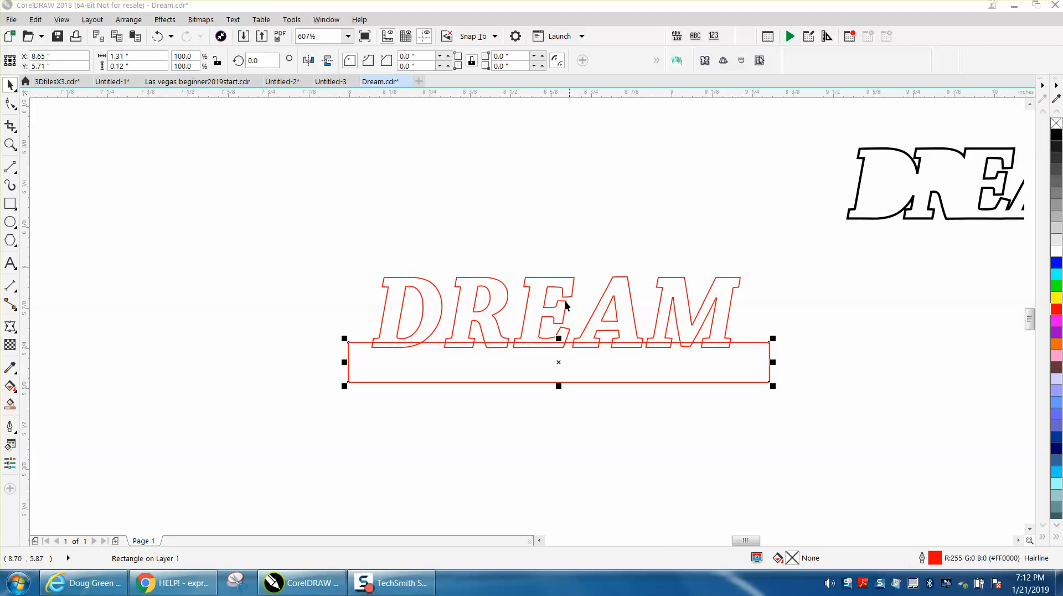
pyautogui.moveTo(436, 277)
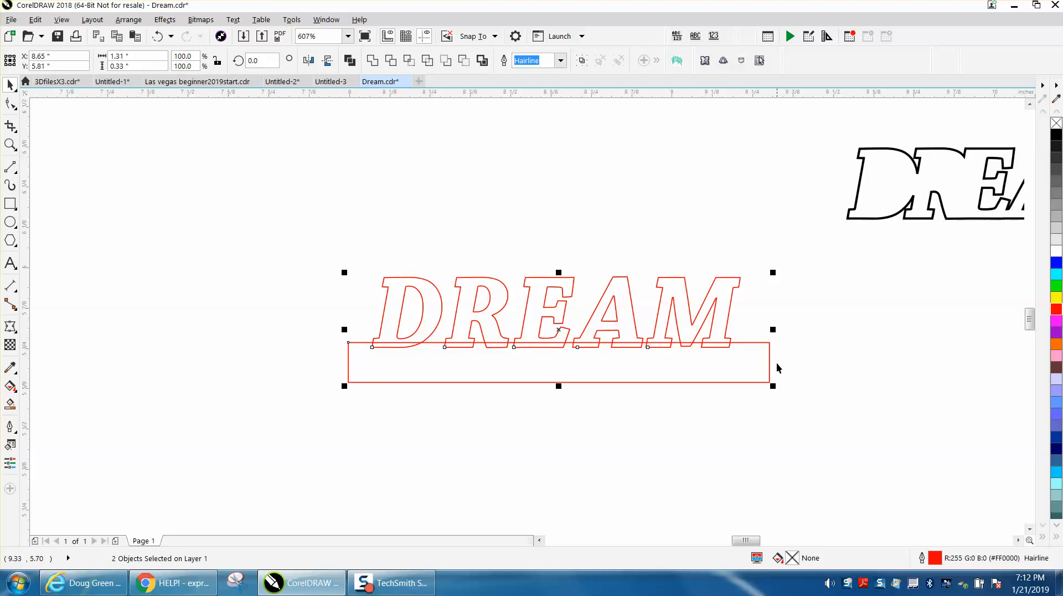
pyautogui.moveTo(769, 362)
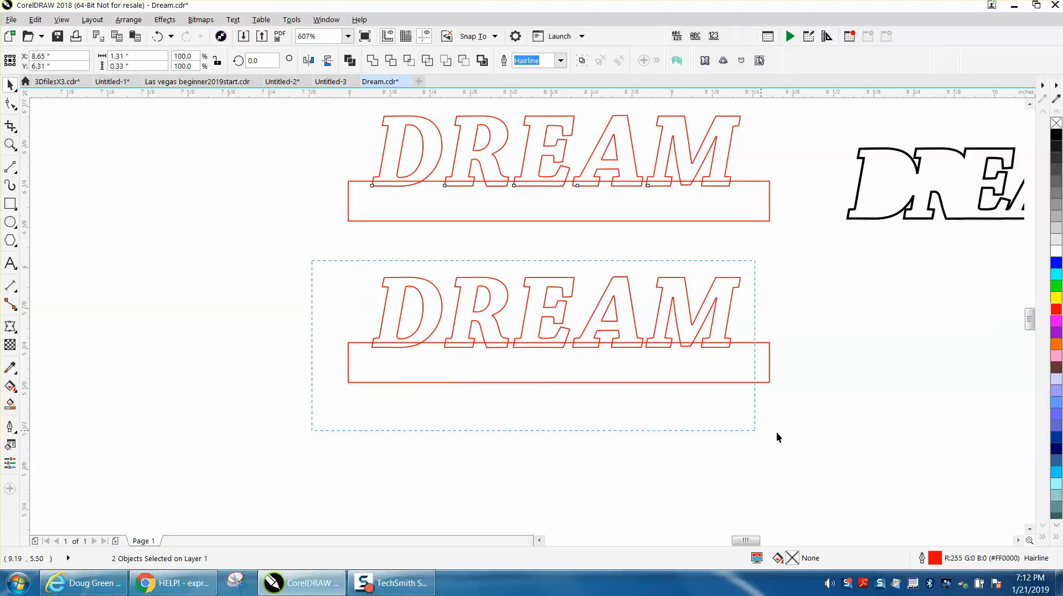
# - Weld the lower DREAM lettering to its rectangle, then apply Back Minus Front to the upper copy
pyautogui.click(372, 59)
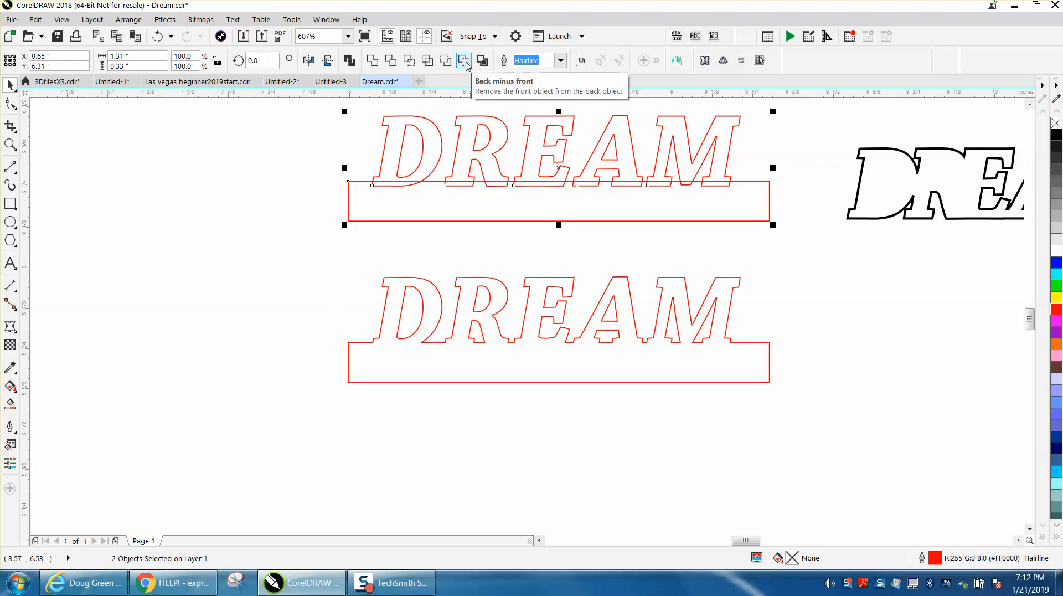
pyautogui.click(464, 60)
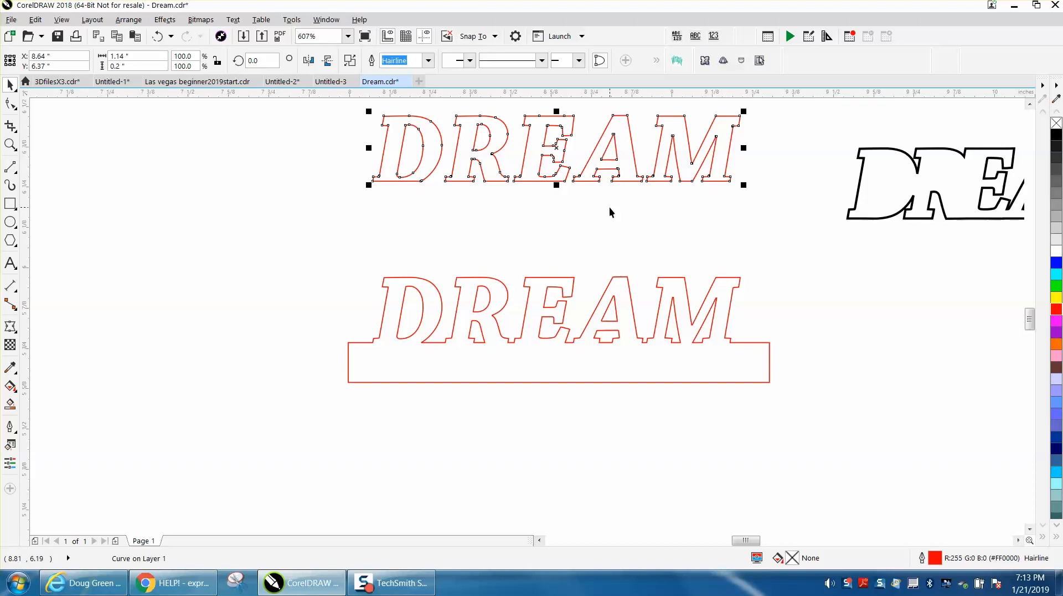
pyautogui.moveTo(620, 352)
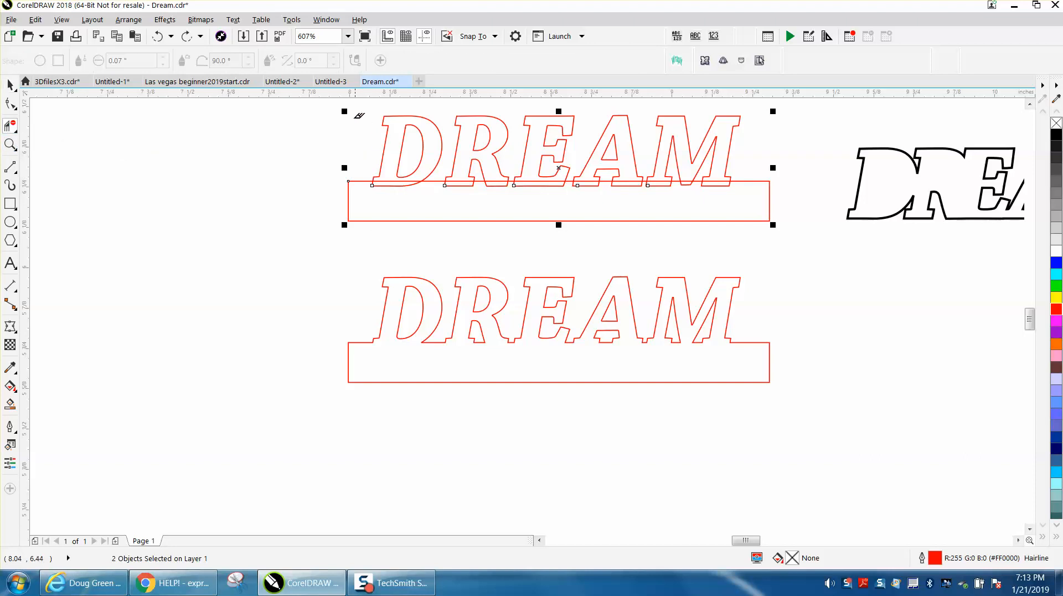
pyautogui.moveTo(757, 156)
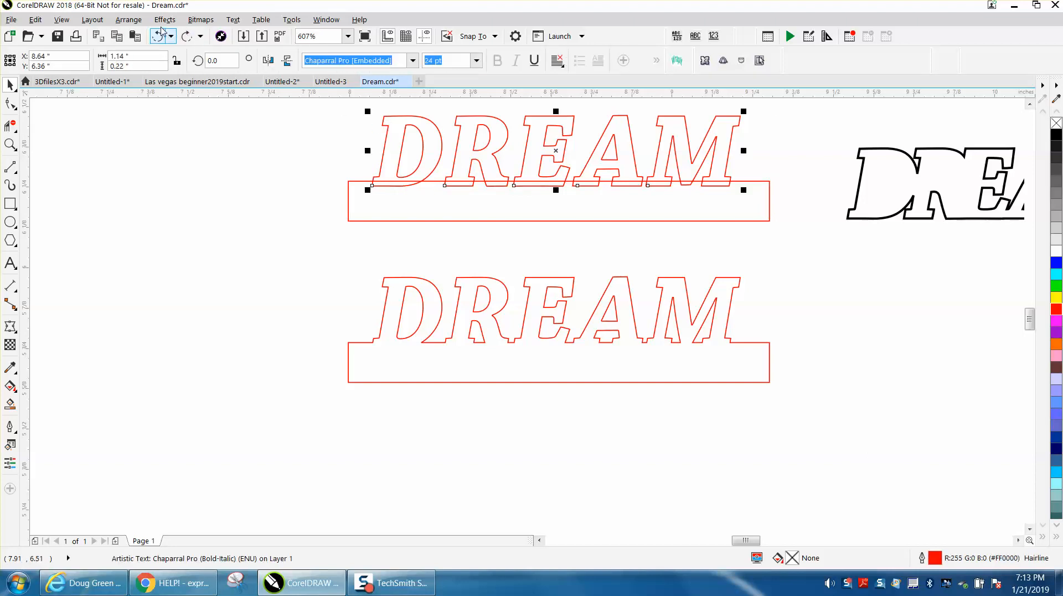
# - Undo the Back Minus Front so the upper copy returns to separate text and rectangle
pyautogui.click(196, 329)
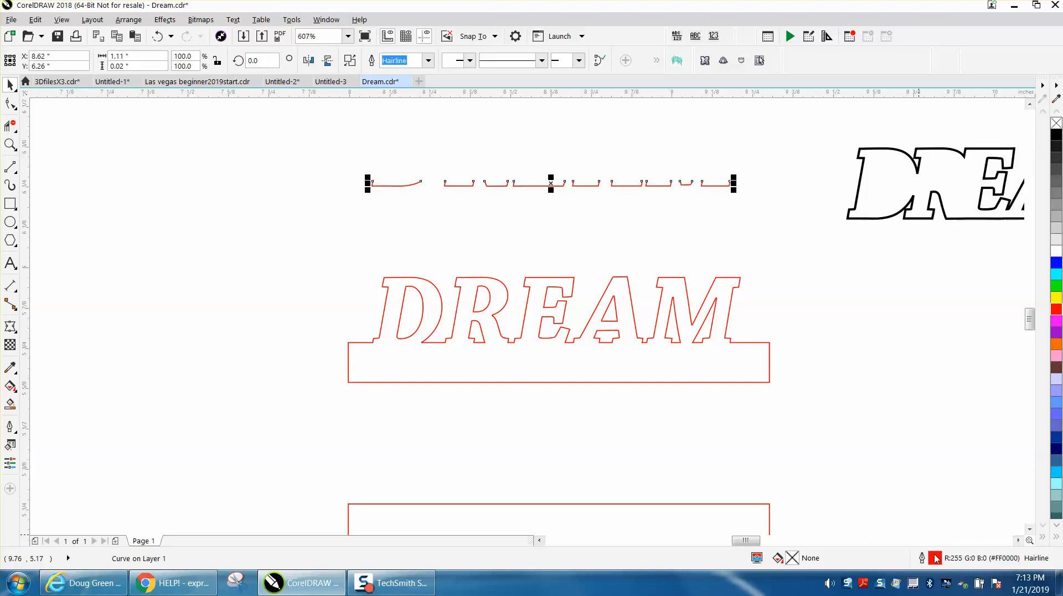
# - Give the join segments a black outline of 0.5 pt width via Outline Pen and apply it
pyautogui.click(456, 210)
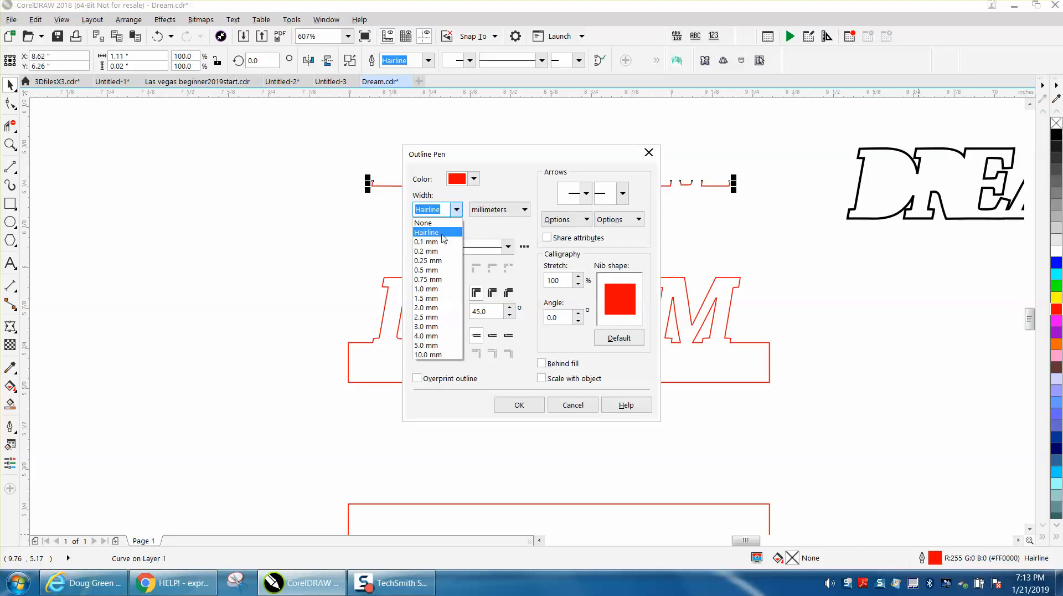
pyautogui.click(528, 210)
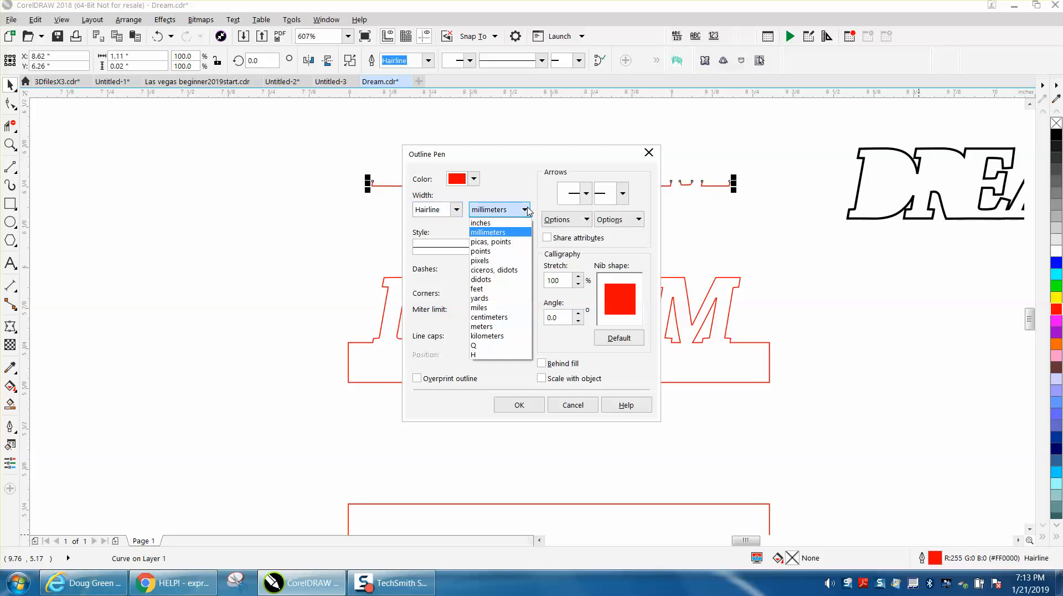
pyautogui.click(456, 209)
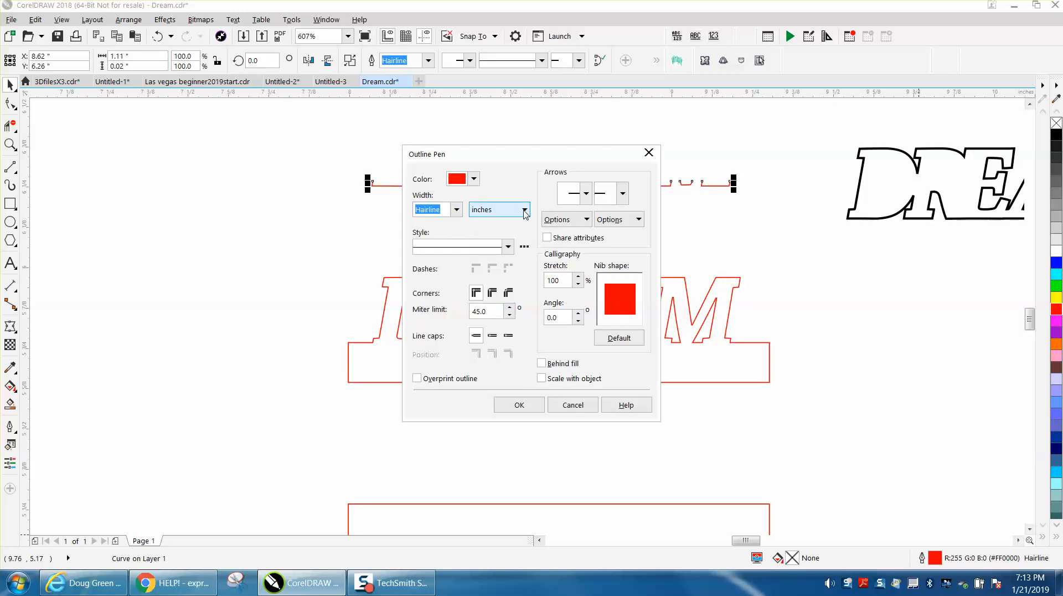
pyautogui.click(496, 209)
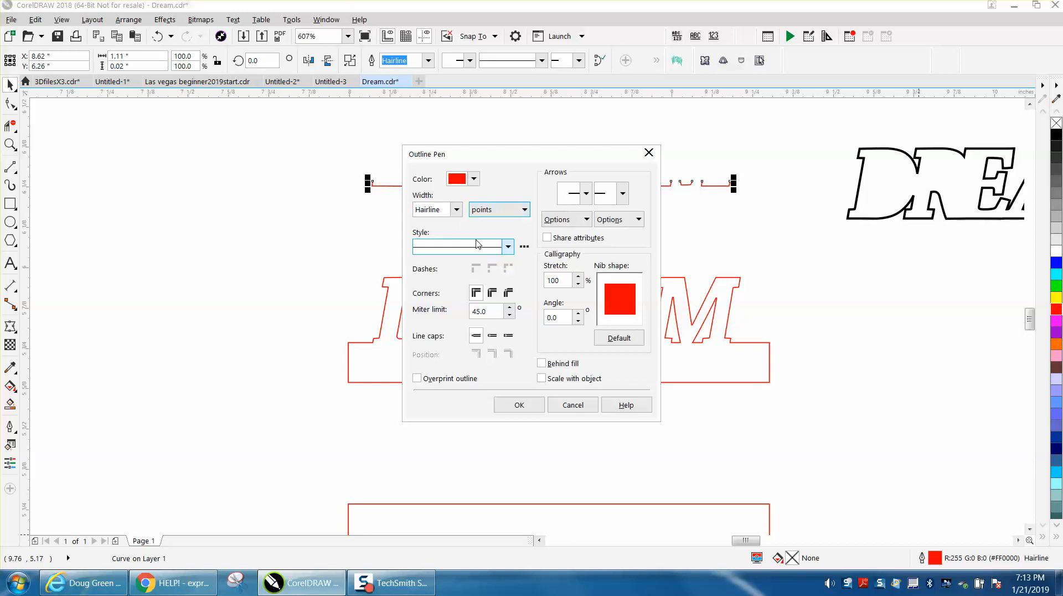
pyautogui.click(455, 210)
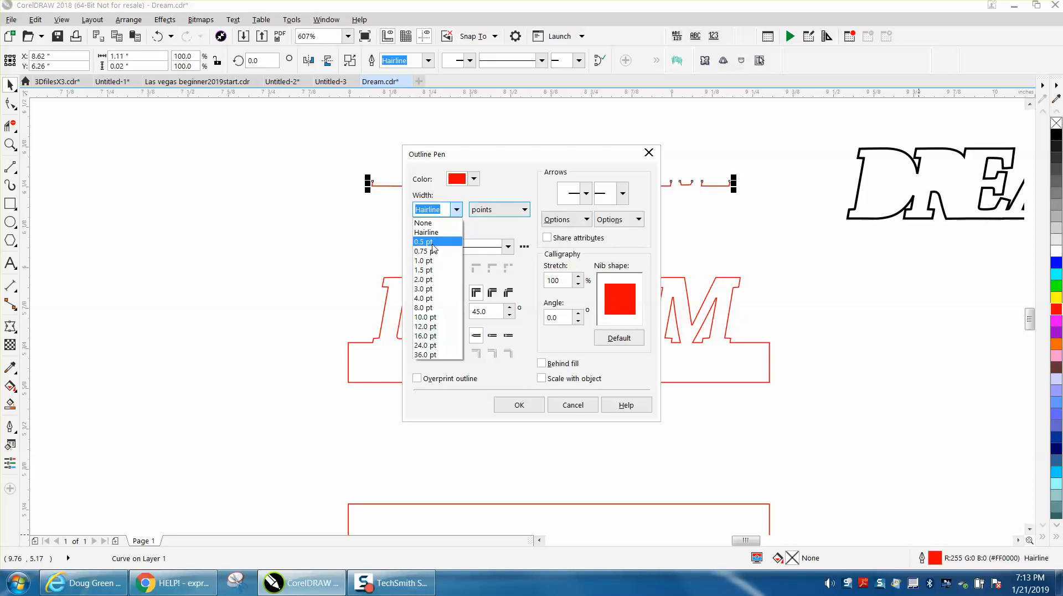
pyautogui.click(473, 178)
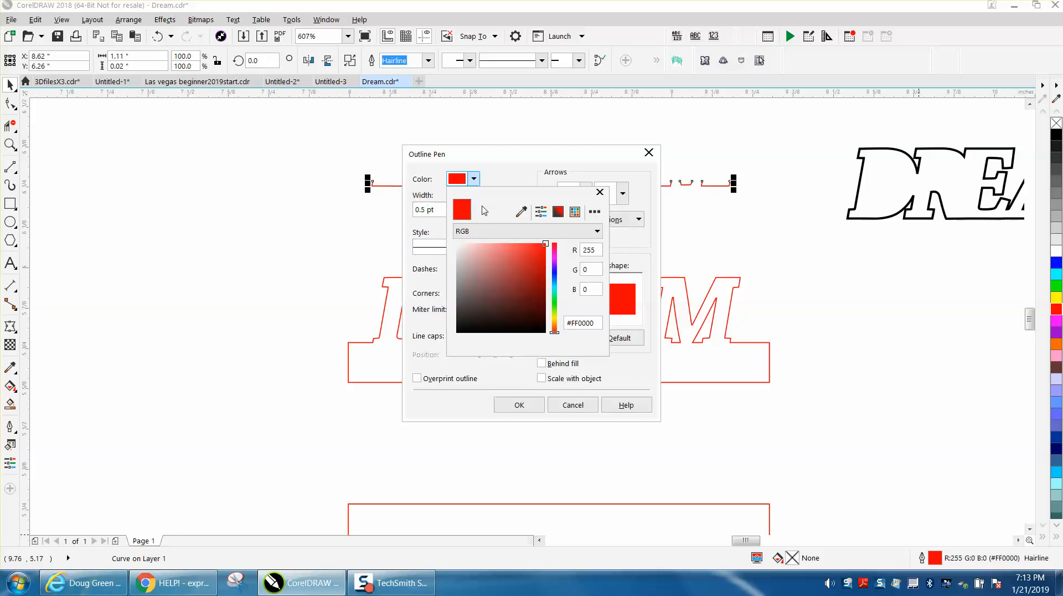
pyautogui.click(575, 212)
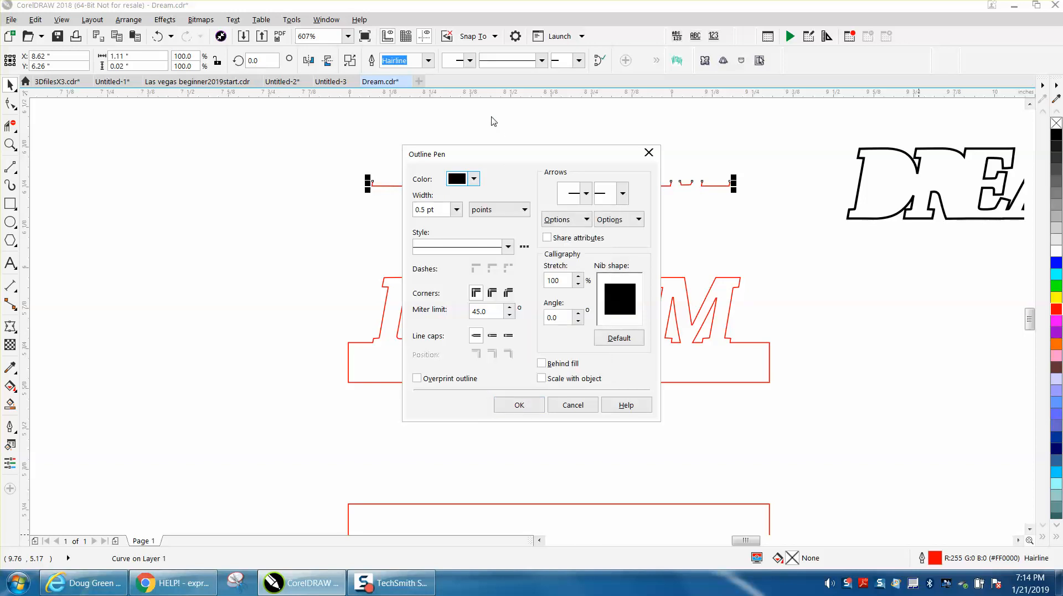
pyautogui.click(518, 404)
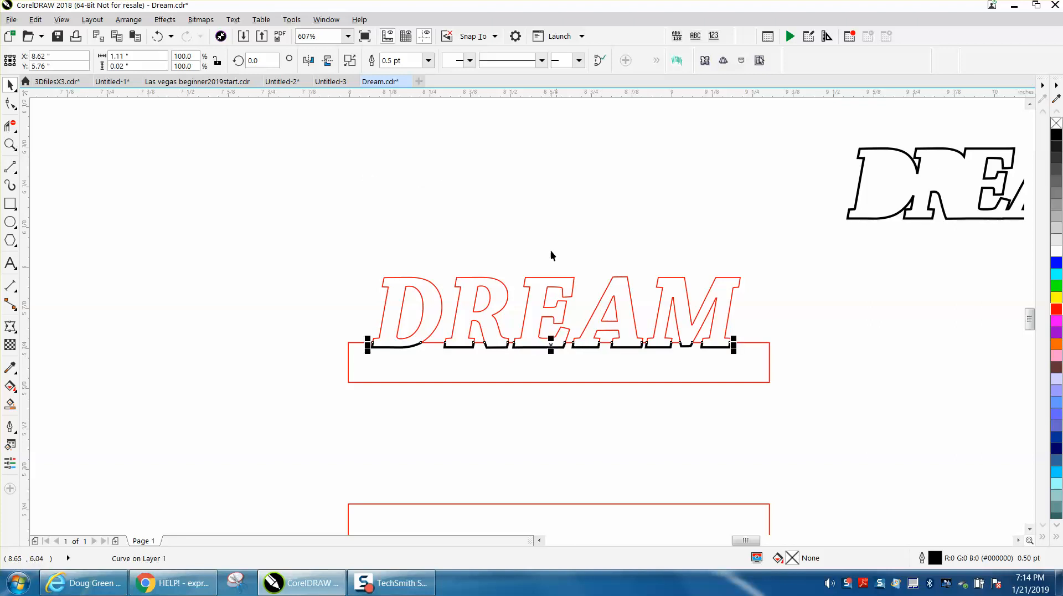
# - Smart-fill the welded DREAM shape, first black then the orange palette swatch
pyautogui.click(10, 144)
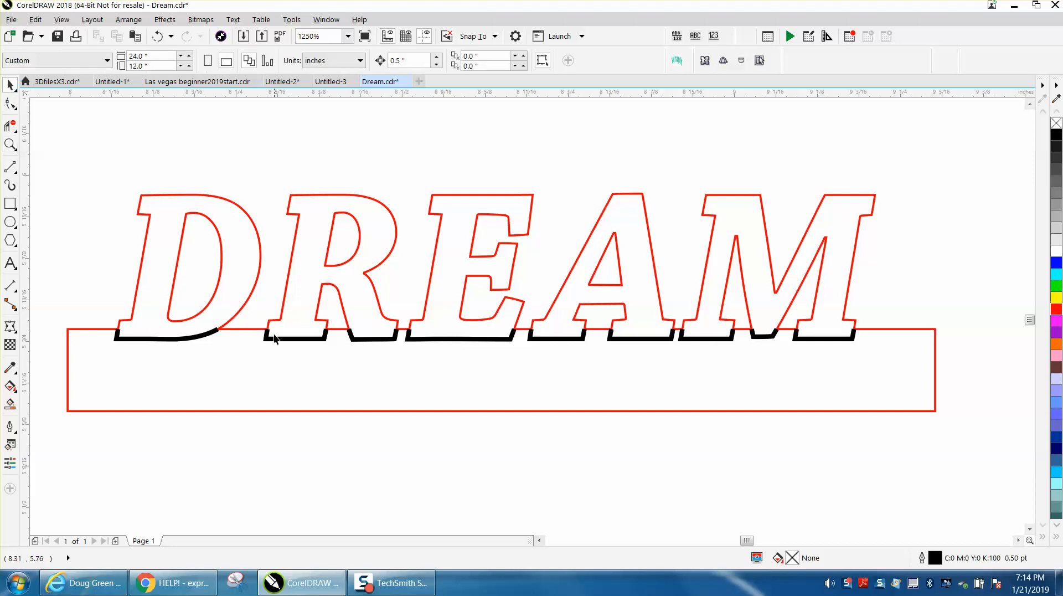
pyautogui.click(292, 335)
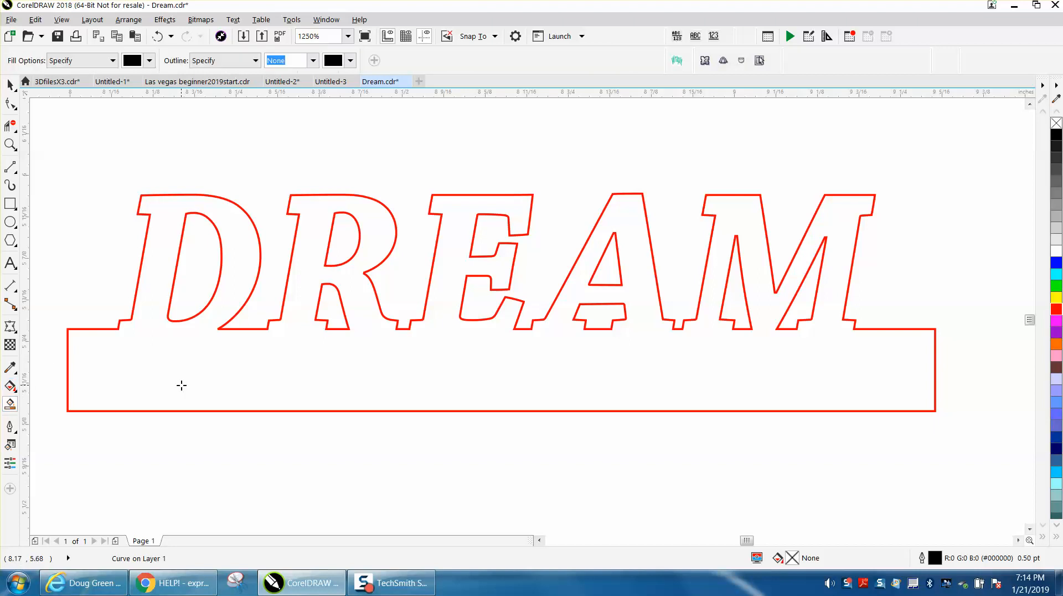
pyautogui.click(1056, 308)
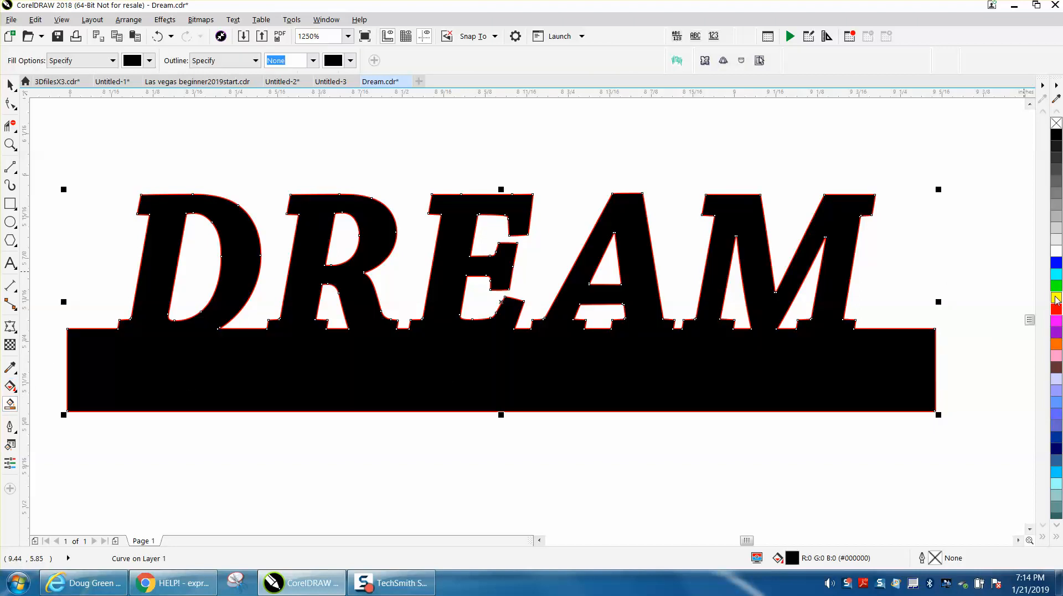
pyautogui.click(1056, 296)
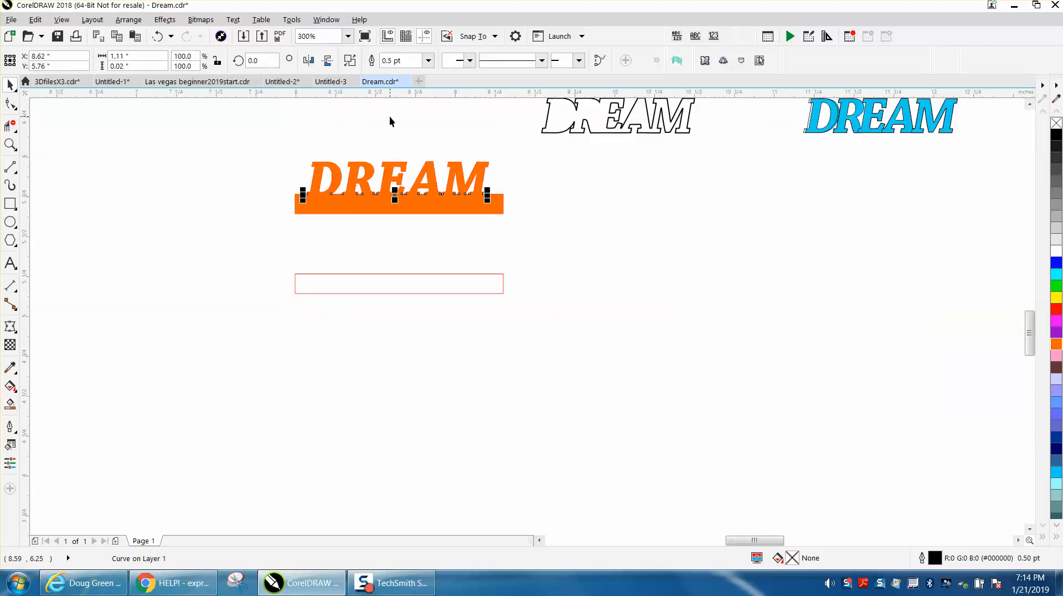
pyautogui.click(10, 144)
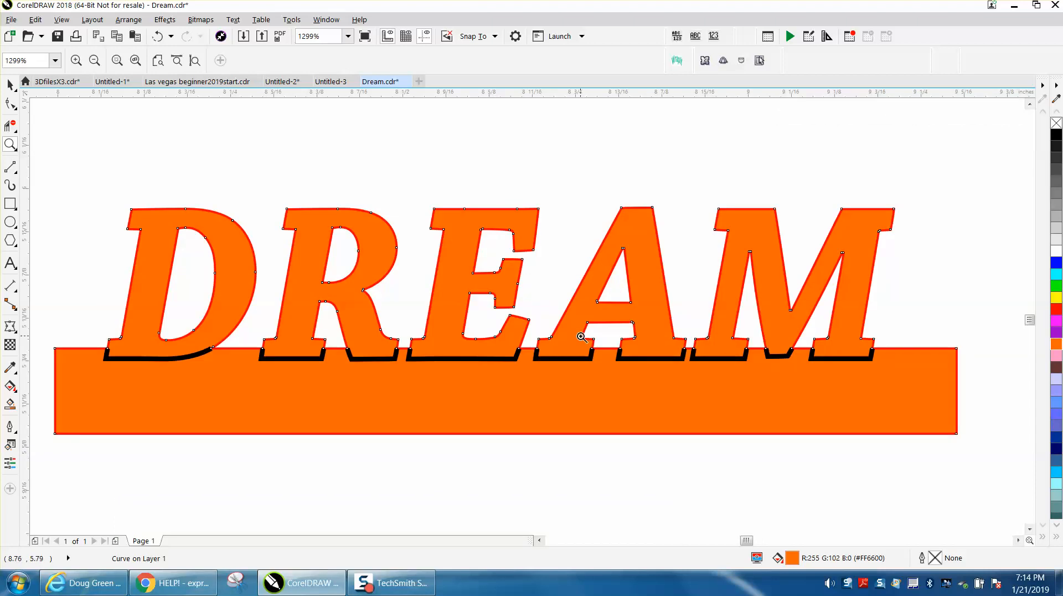
pyautogui.moveTo(547, 324)
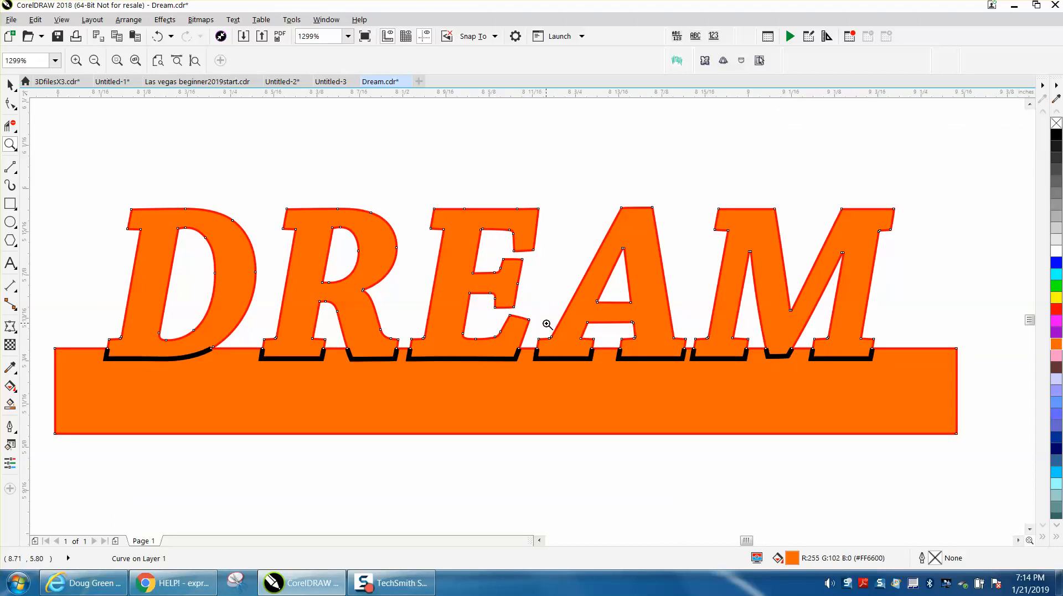